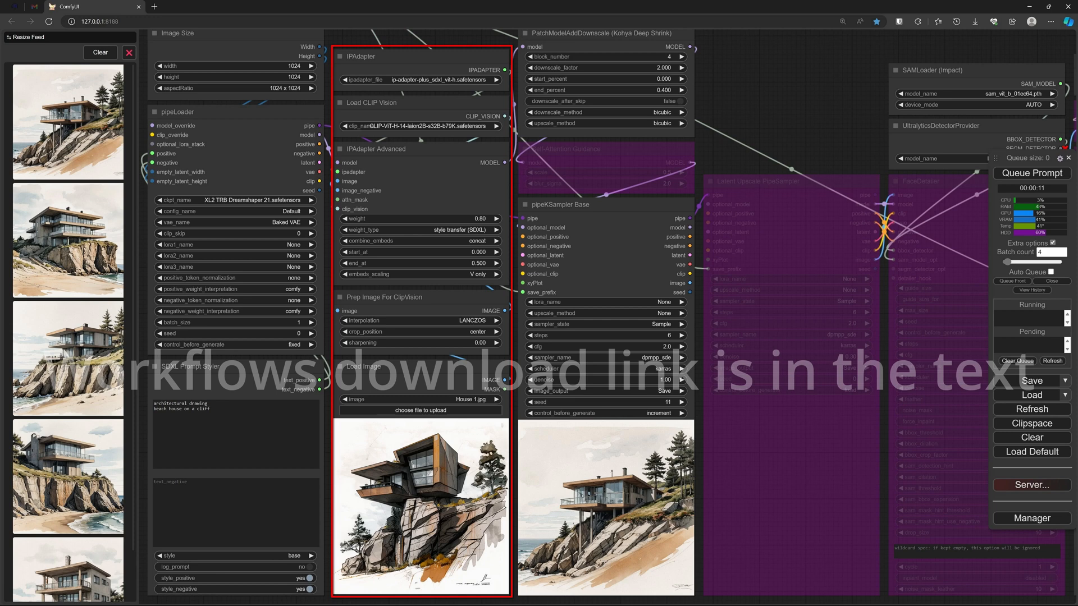
pyautogui.moveTo(431, 167)
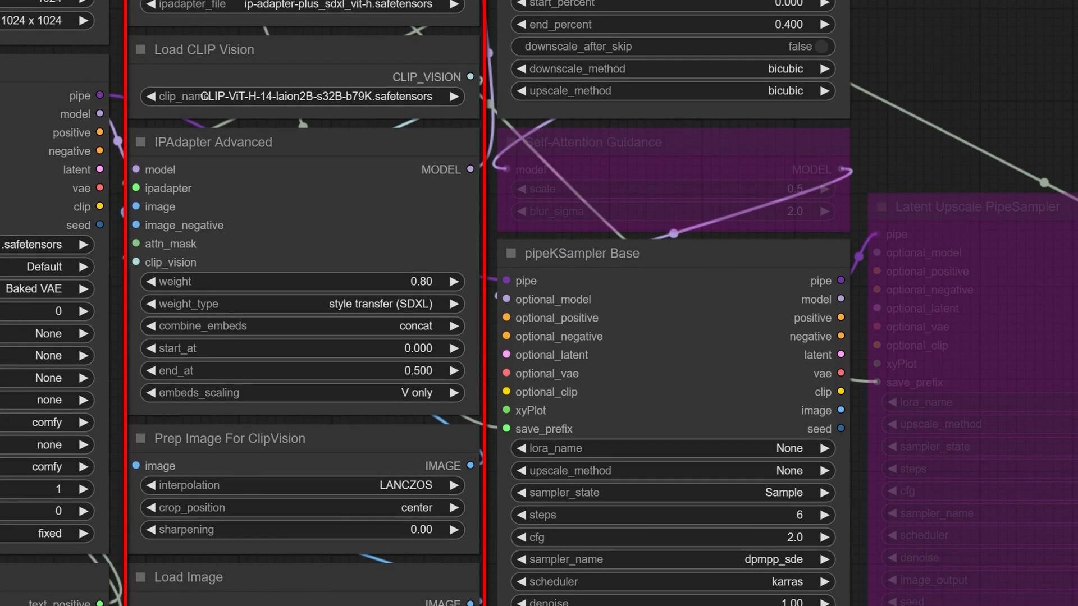
pyautogui.click(301, 304)
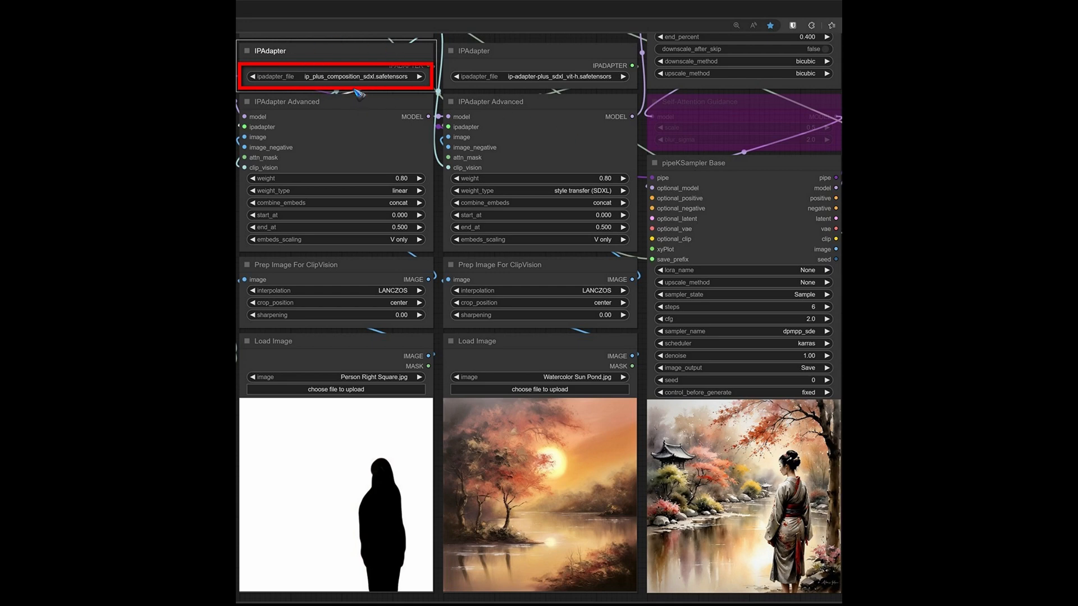
pyautogui.moveTo(547, 139)
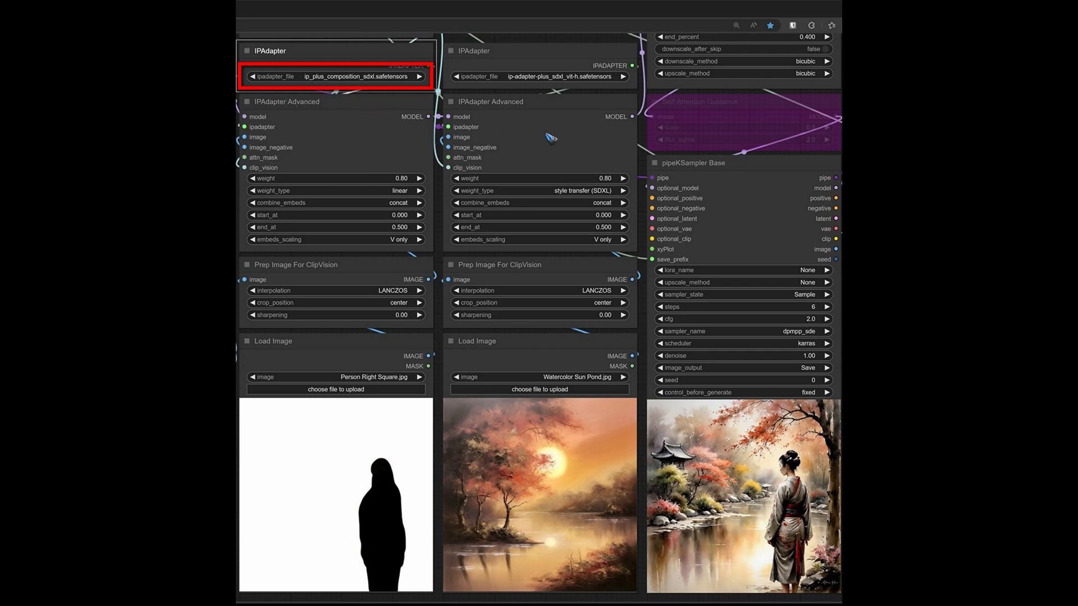